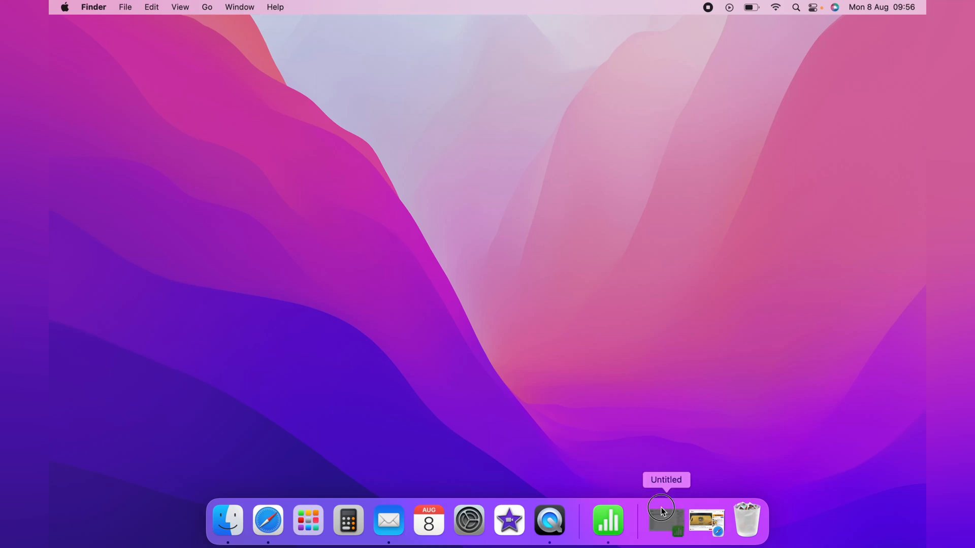
Restore the Untitled Numbers spreadsheet with its empty Table 1 from the Dock.
left_click(666, 521)
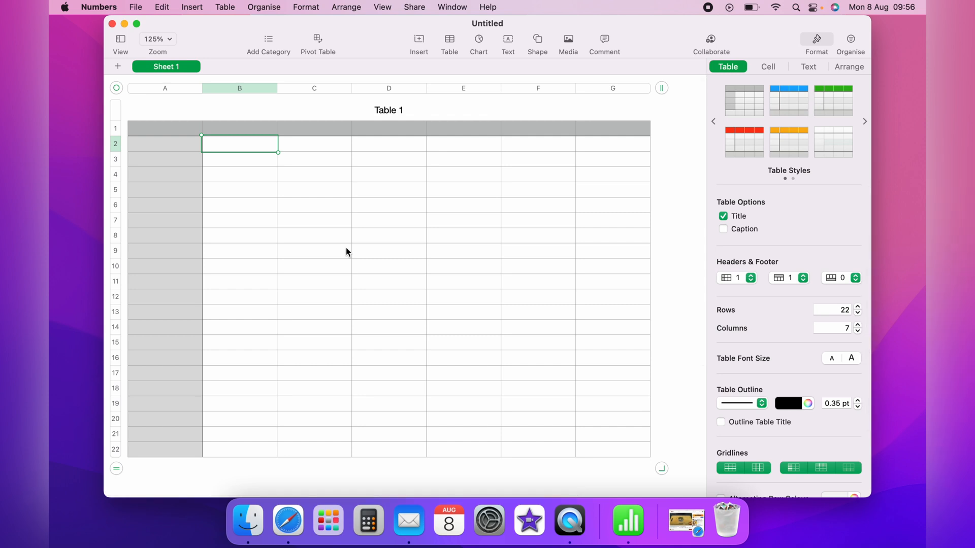
mouse_move(449, 234)
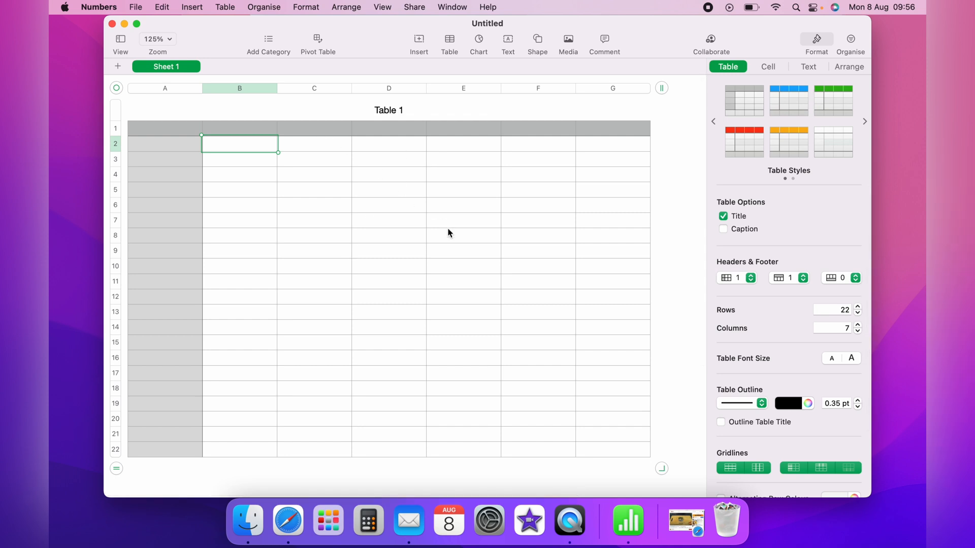
mouse_move(511, 262)
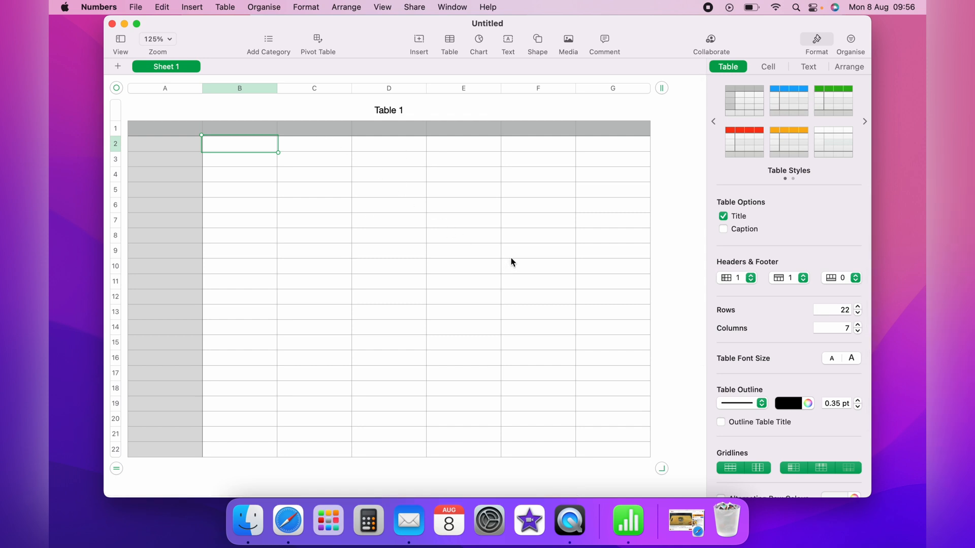
Bring Safari forward and play the tuna-and-eggs video briefly, pausing at 0:02.
left_click(287, 521)
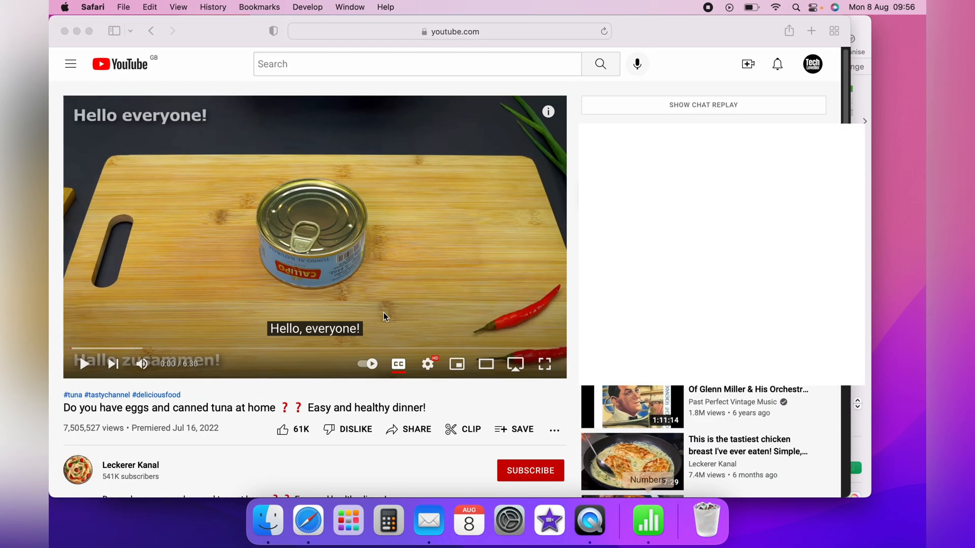
left_click(313, 236)
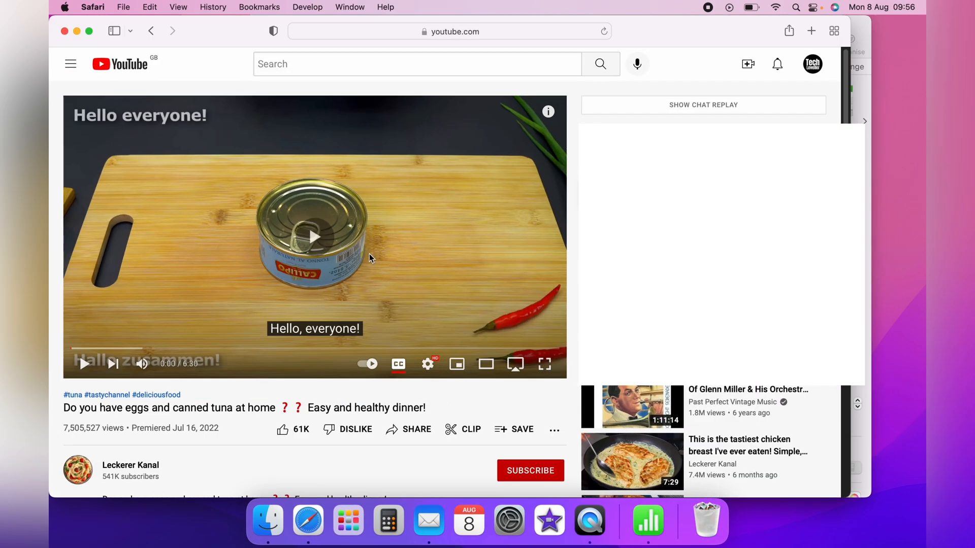
left_click(314, 237)
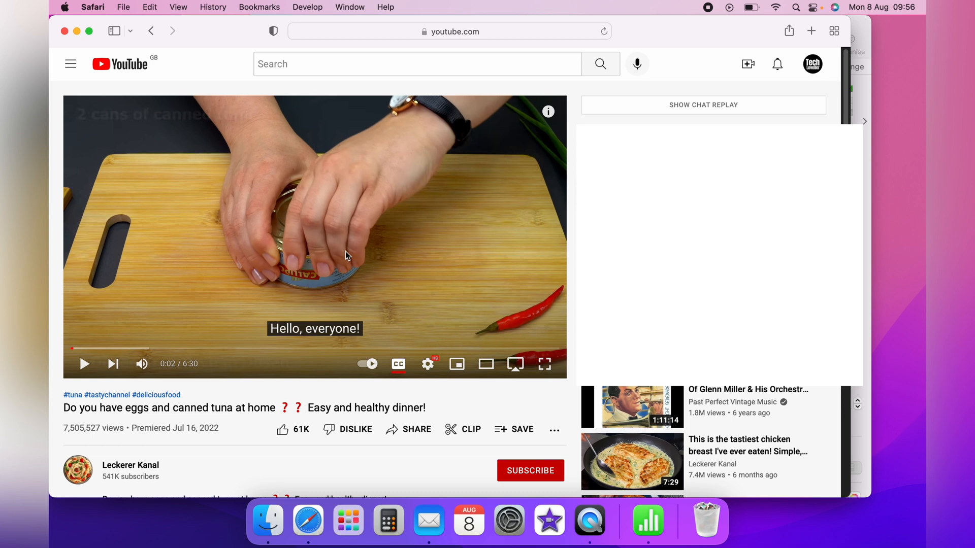
Send the recipe video into a floating picture-in-picture window via Enter Picture in Picture.
right_click(346, 254)
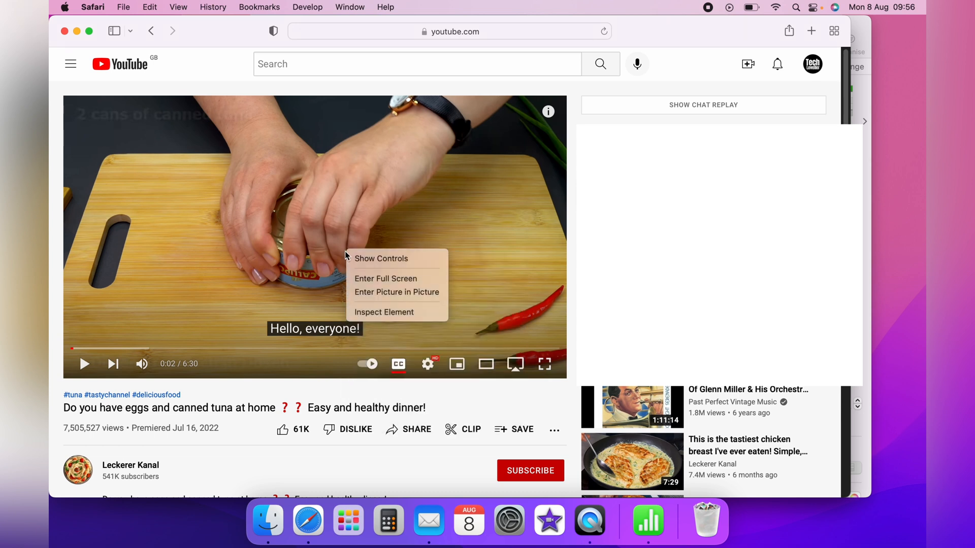
mouse_move(396, 292)
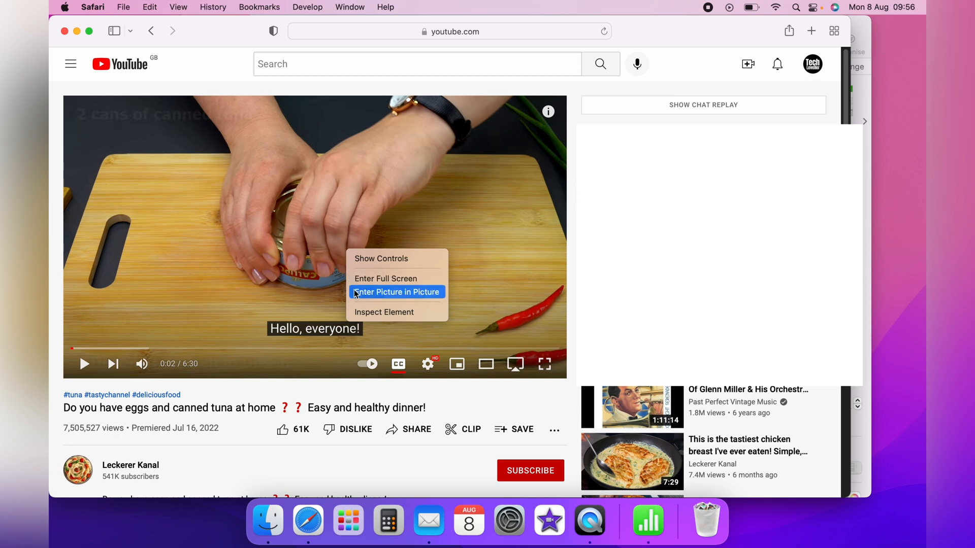
left_click(396, 292)
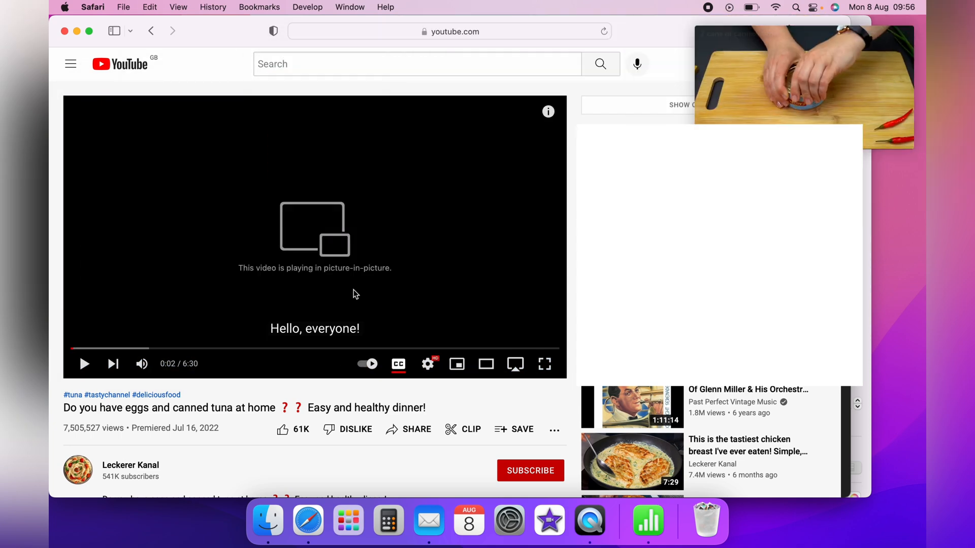
mouse_move(381, 285)
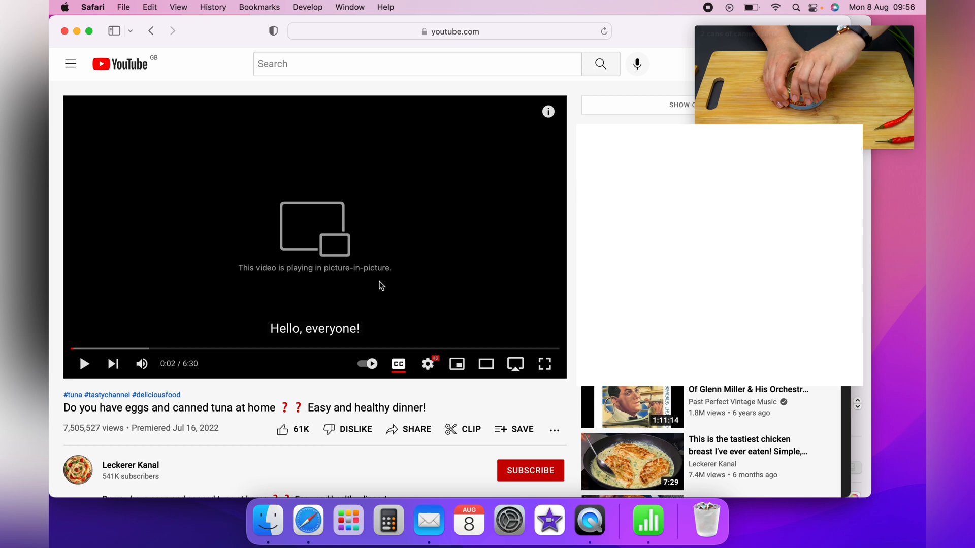
Enter 55 and 57 down column B of Table 1 starting at cell B2.
left_click(647, 520)
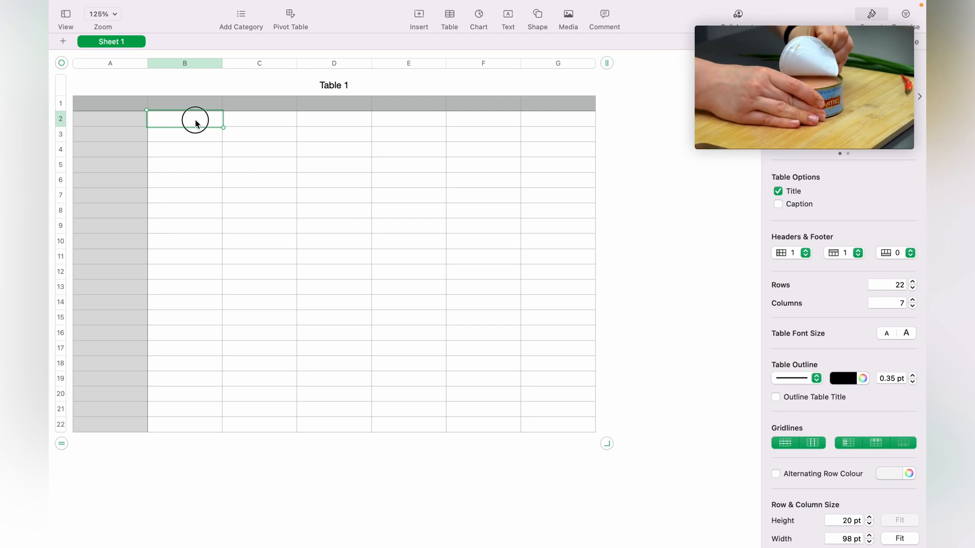
type("55")
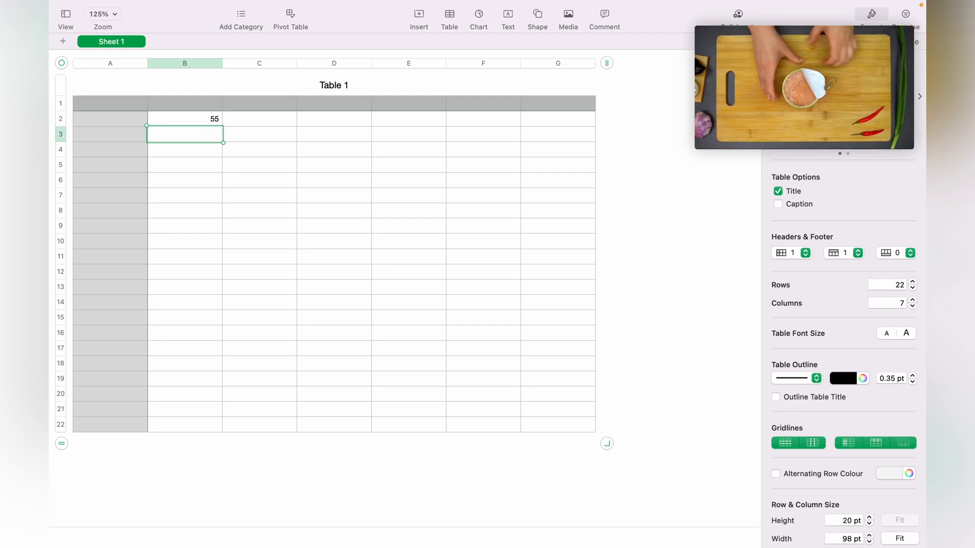
type("57")
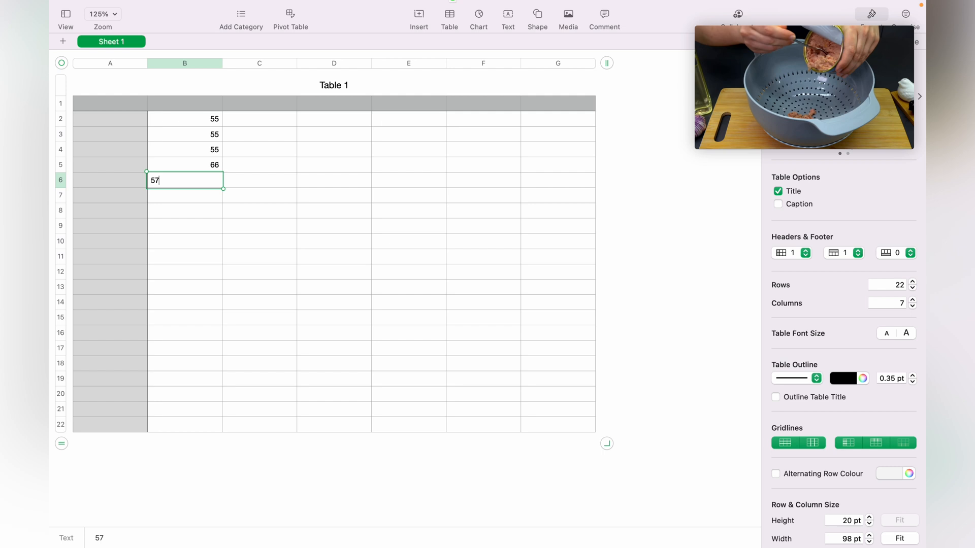